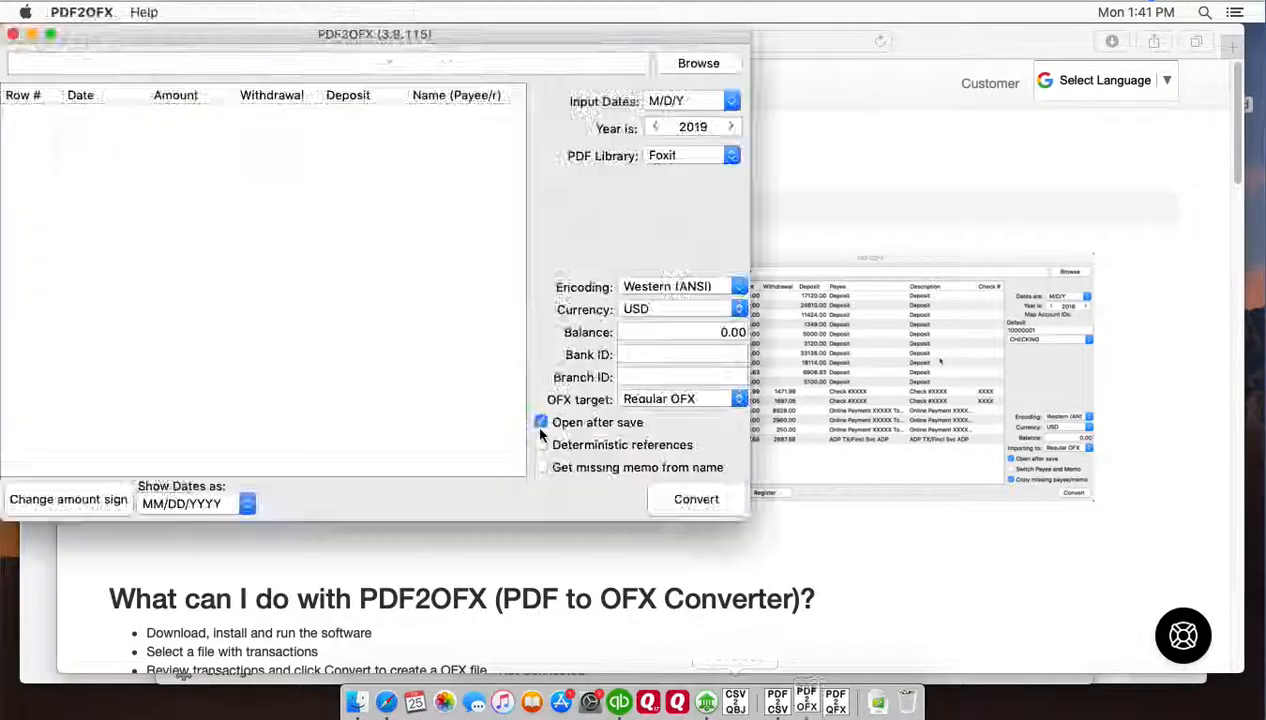
Select sample-bank-statement.pdf from the Downloads folder as the statement to convert
{"action": "left_click", "coordinate": [698, 62]}
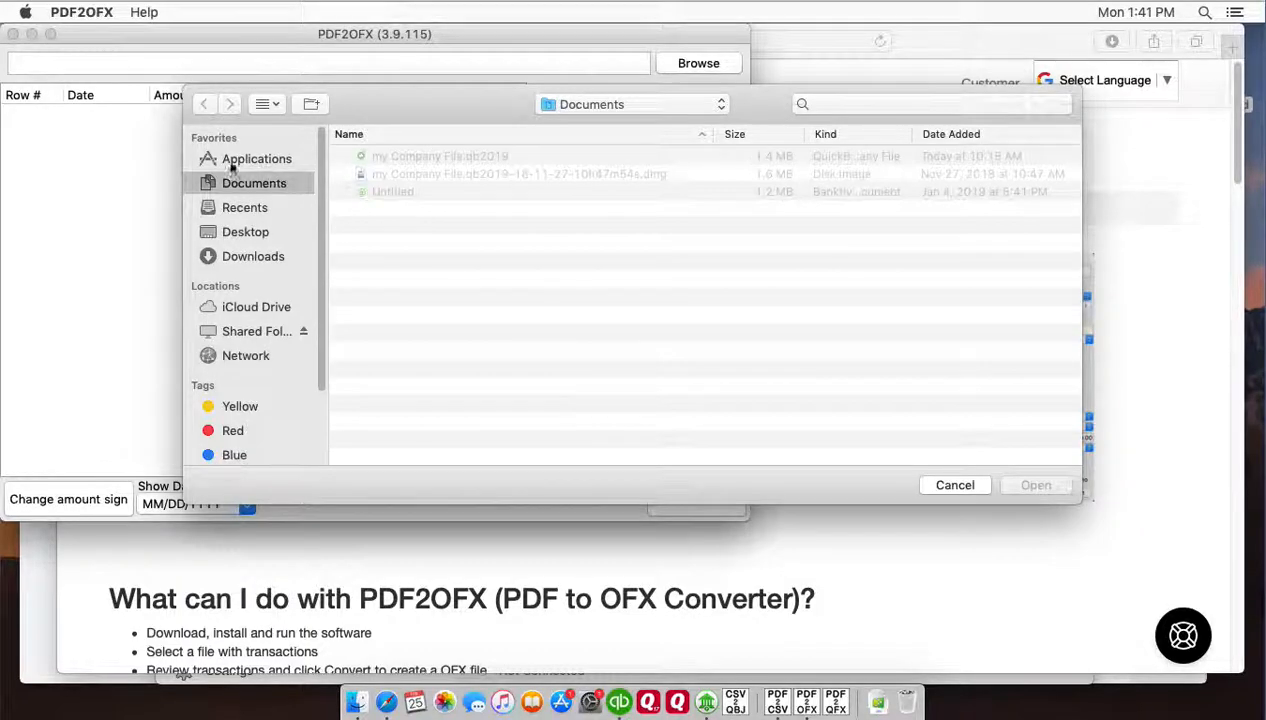
{"action": "left_click", "coordinate": [252, 256]}
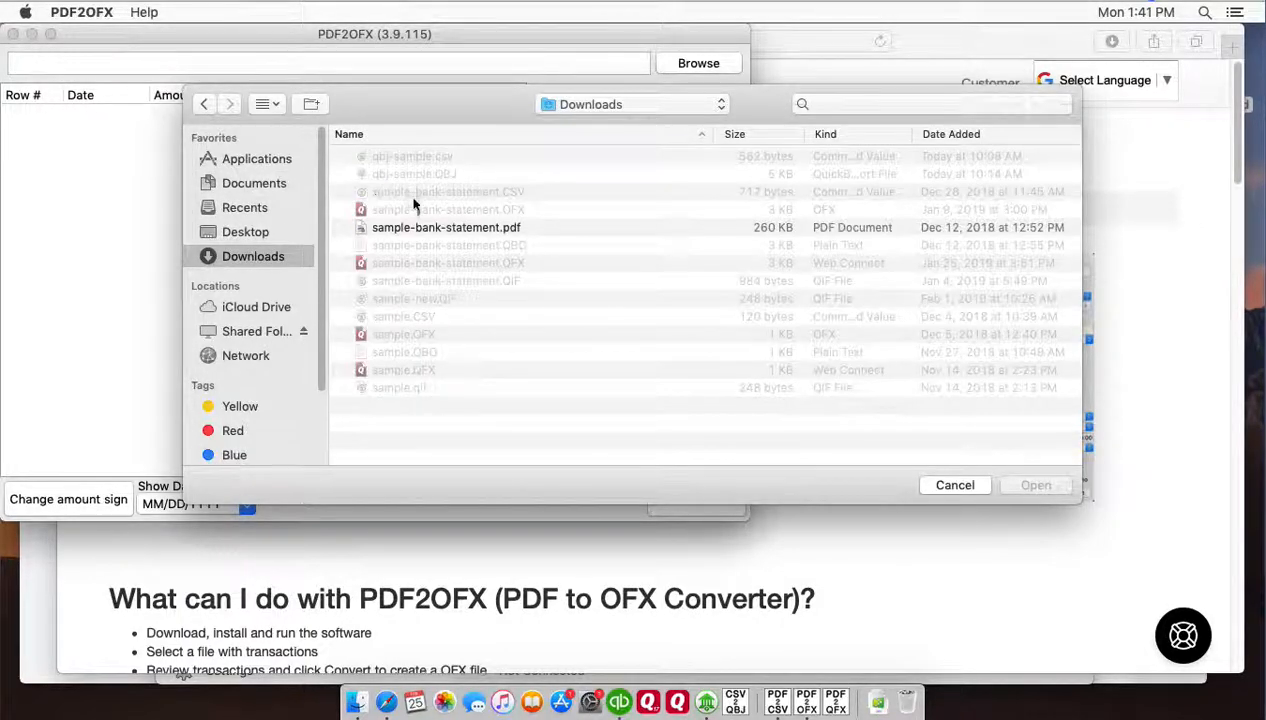
{"action": "left_click", "coordinate": [1036, 486]}
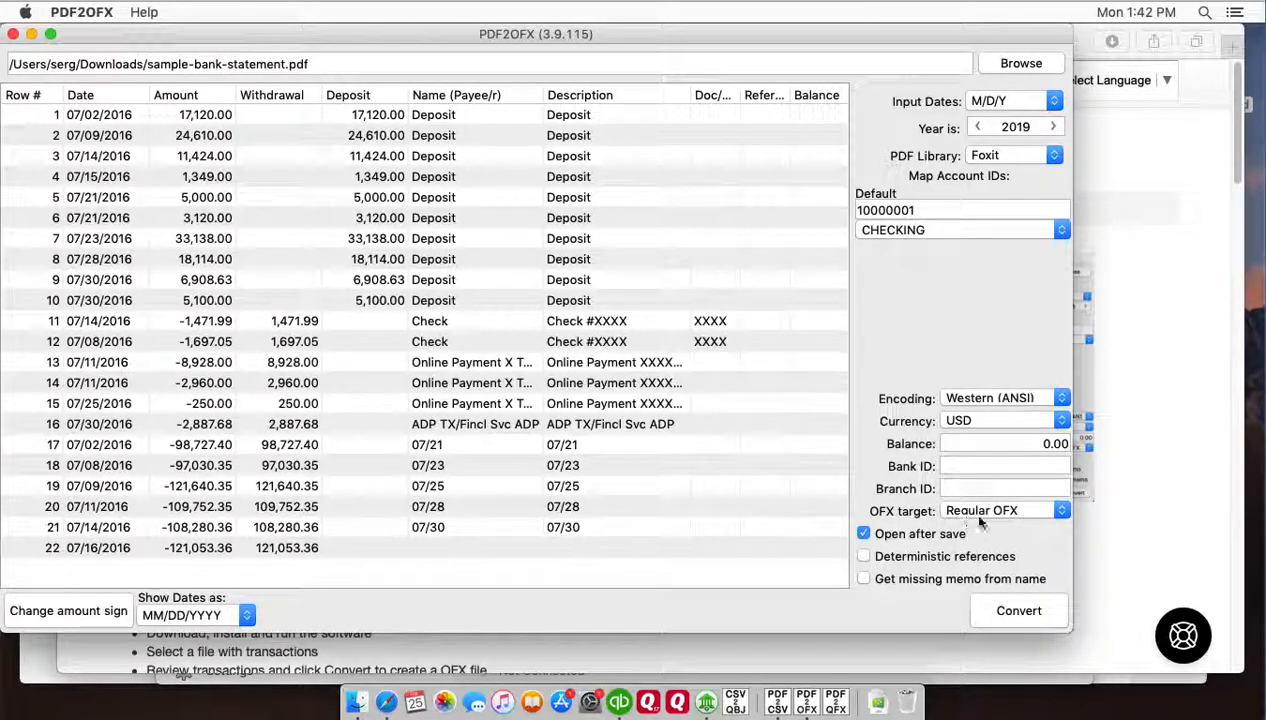
{"action": "mouse_move", "coordinate": [1000, 520]}
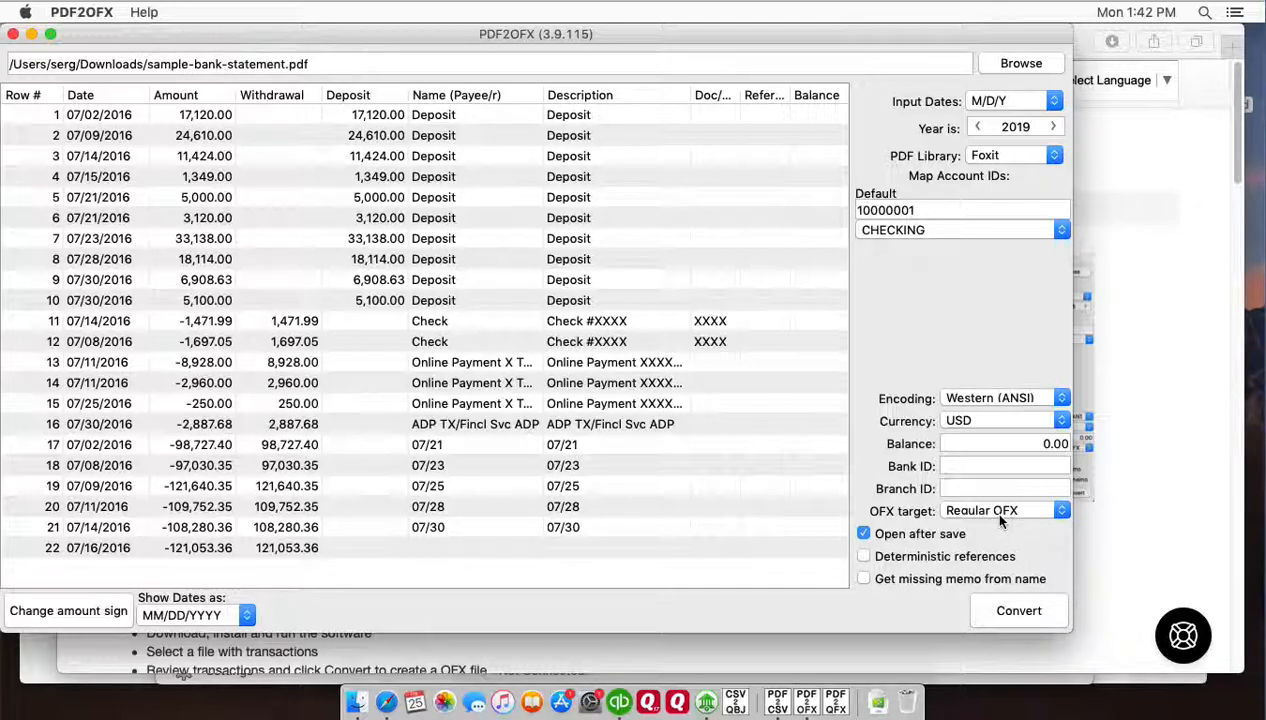
Change the OFX target from Regular OFX to QB Online
{"action": "left_click", "coordinate": [1004, 510]}
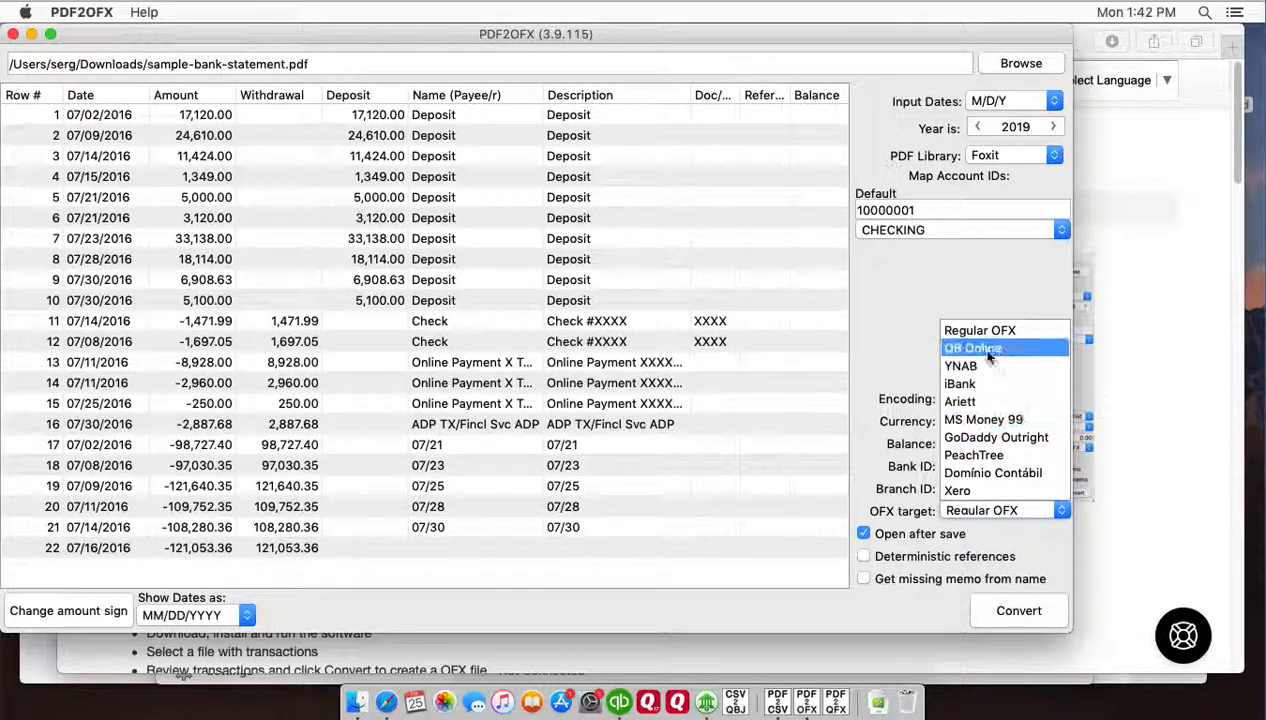
{"action": "left_click", "coordinate": [972, 348]}
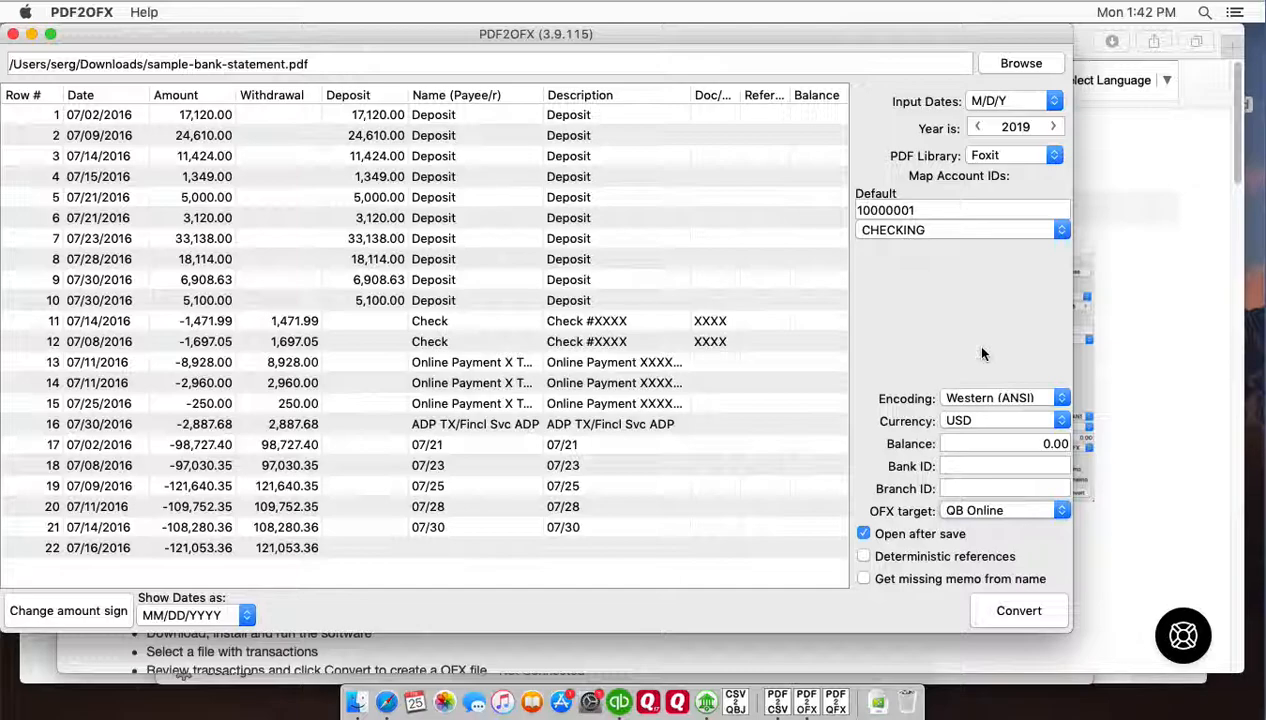
{"action": "mouse_move", "coordinate": [990, 524]}
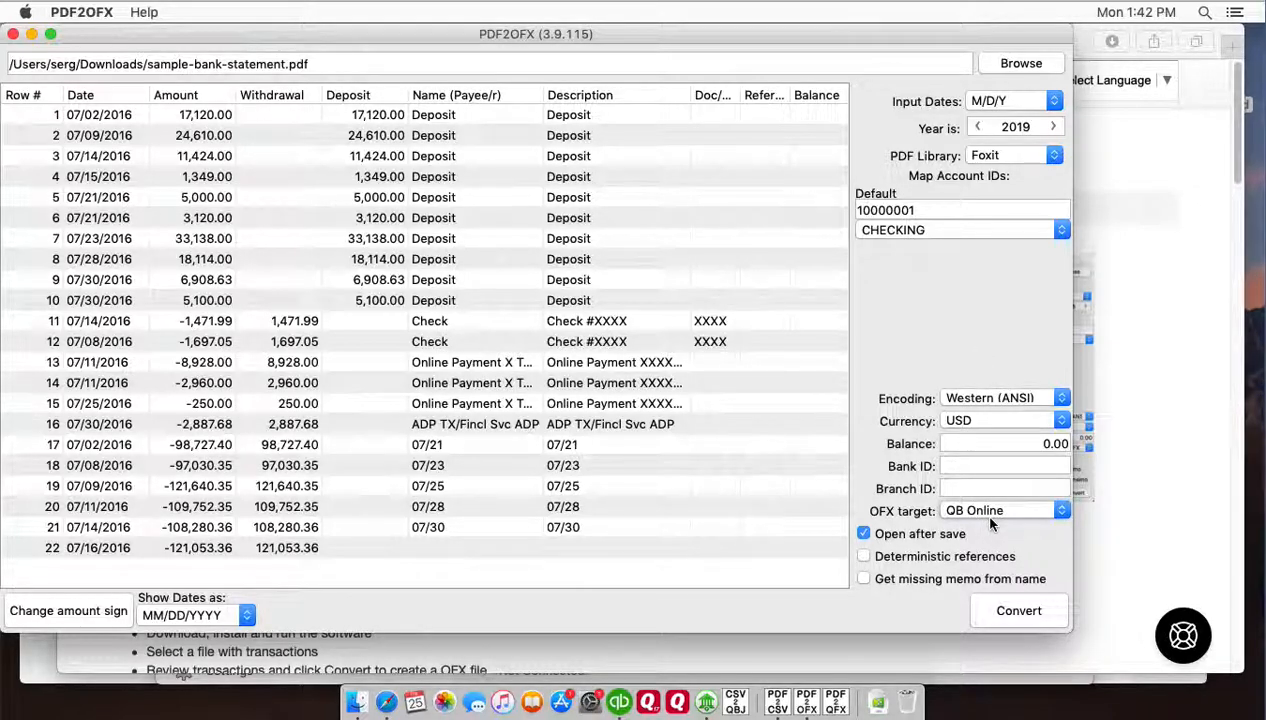
{"action": "mouse_move", "coordinate": [1000, 524]}
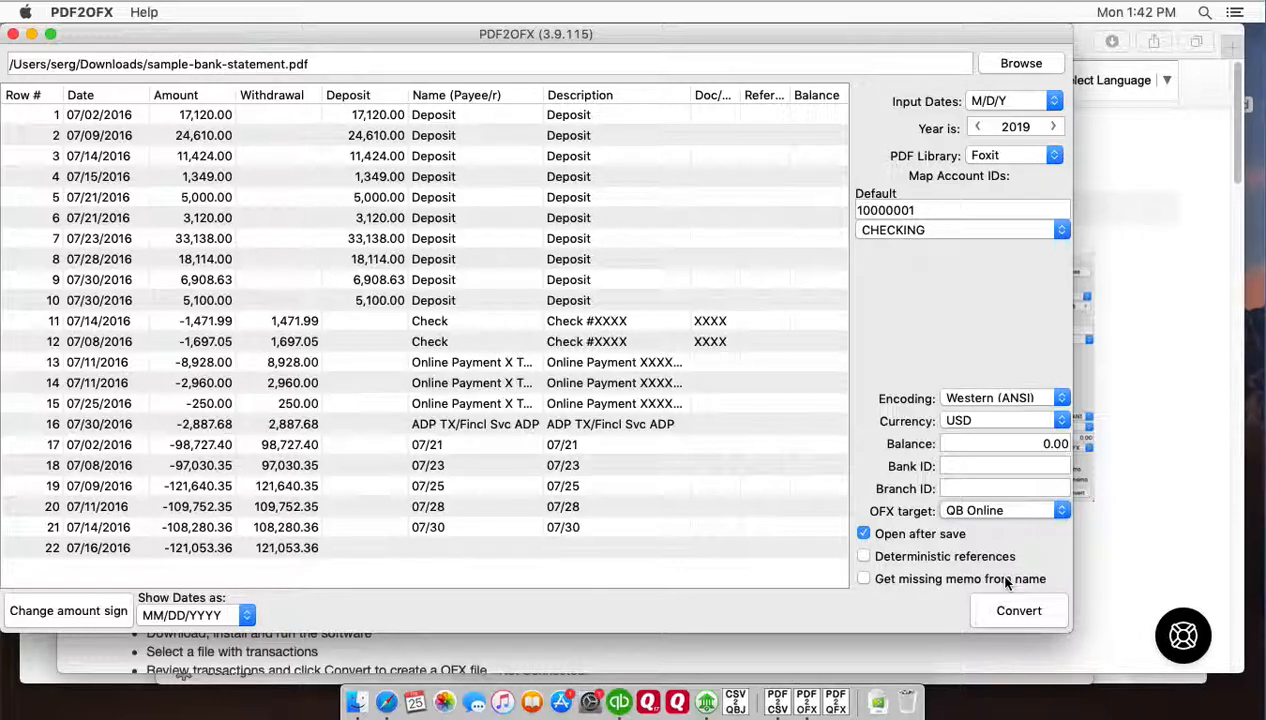
Convert the 22 transactions and save them as sample-bank-statement OFX in Downloads
{"action": "left_click", "coordinate": [1018, 610]}
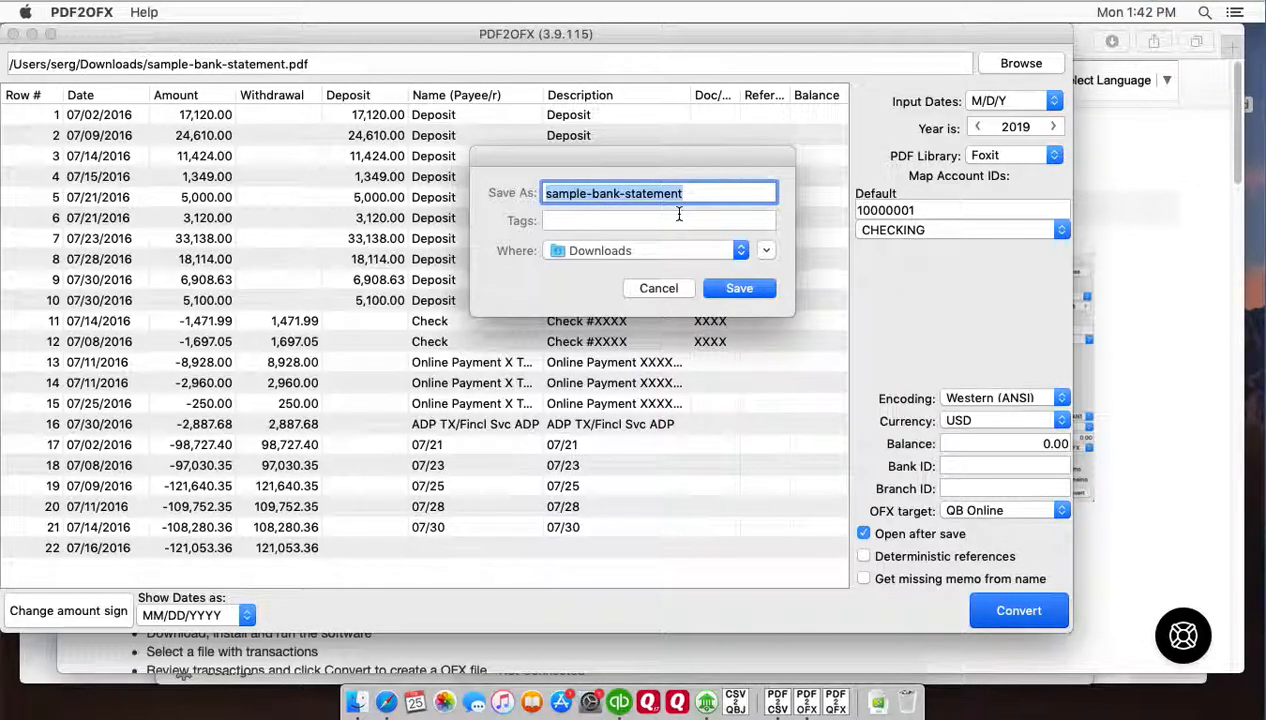
{"action": "left_click", "coordinate": [740, 288]}
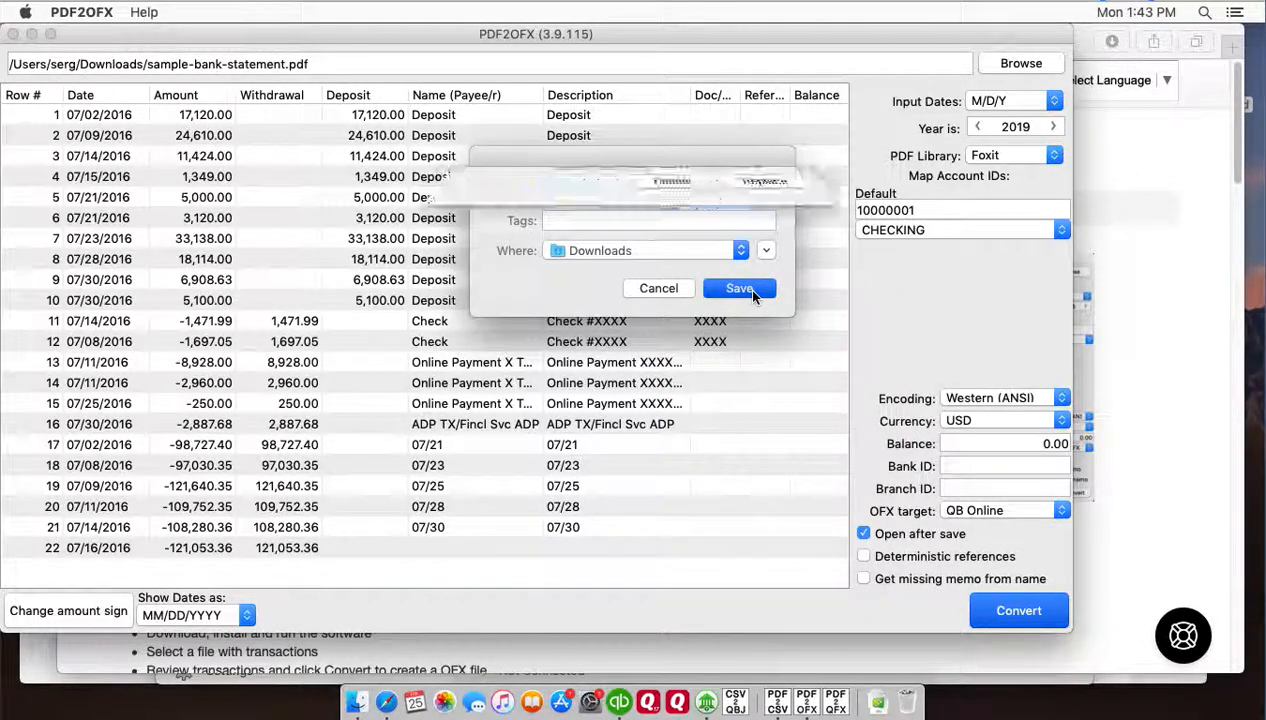
{"action": "left_click", "coordinate": [740, 288]}
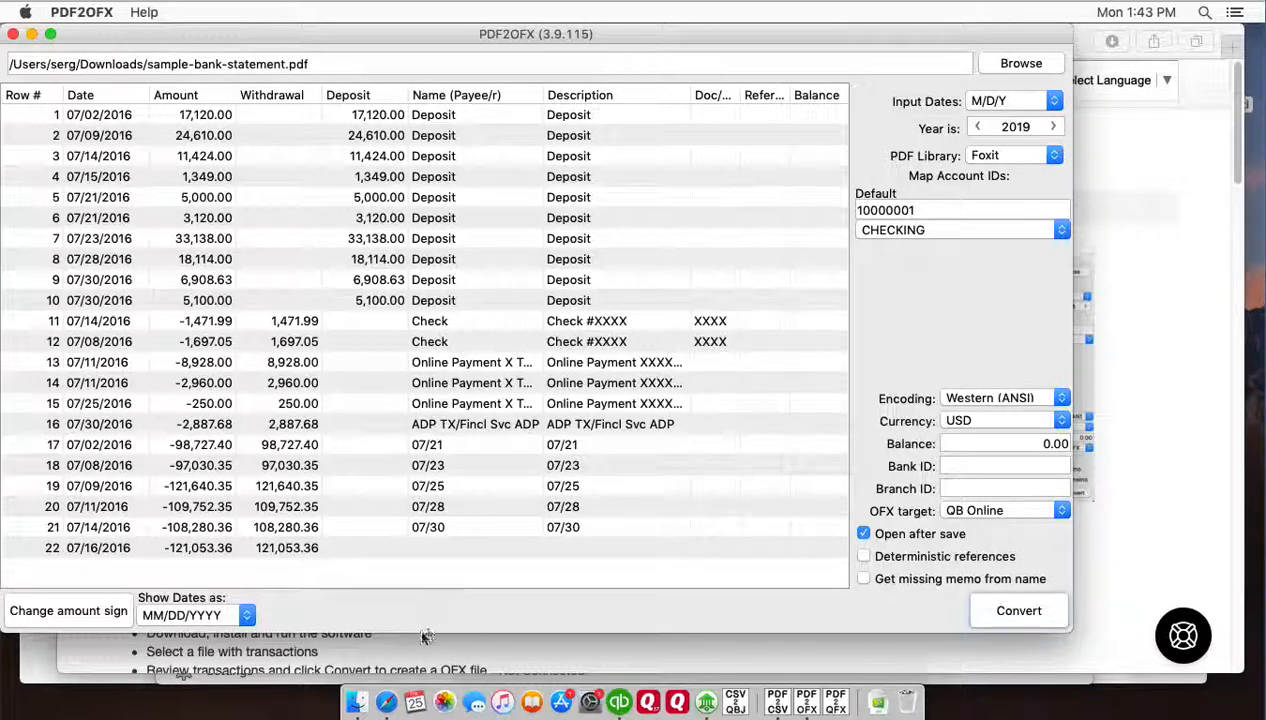
{"action": "mouse_move", "coordinate": [386, 702]}
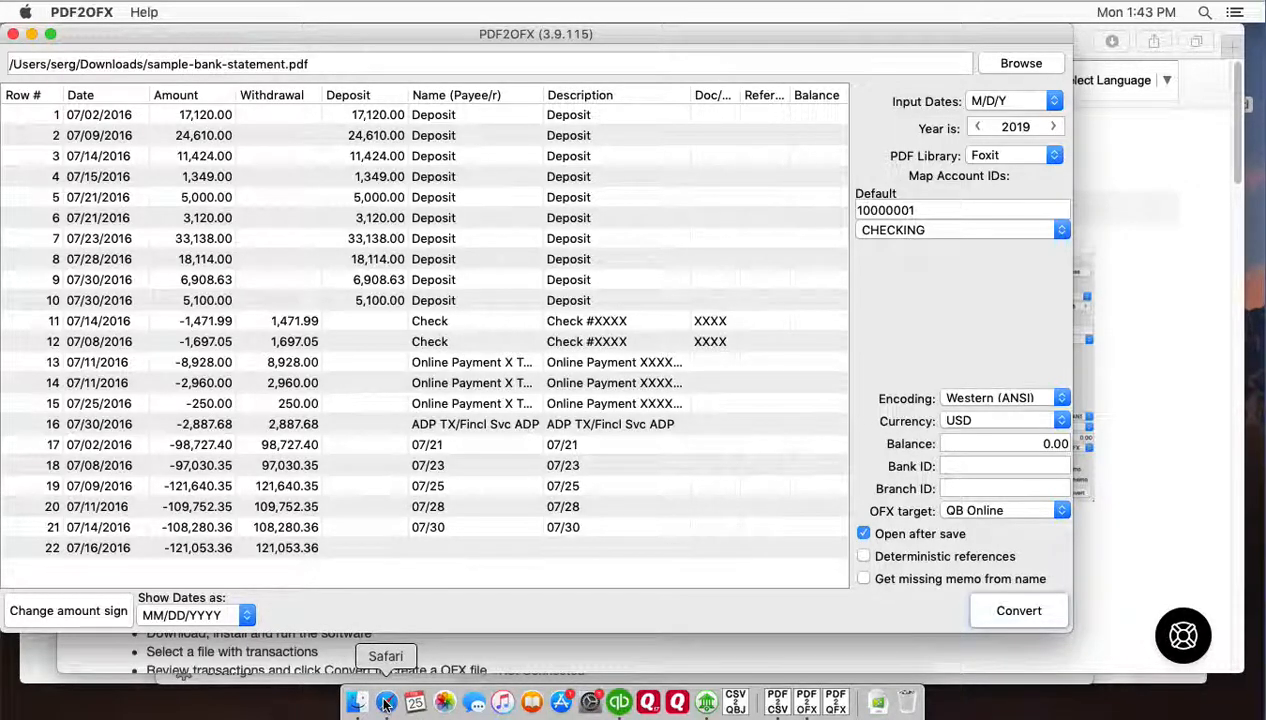
{"action": "left_click", "coordinate": [384, 702]}
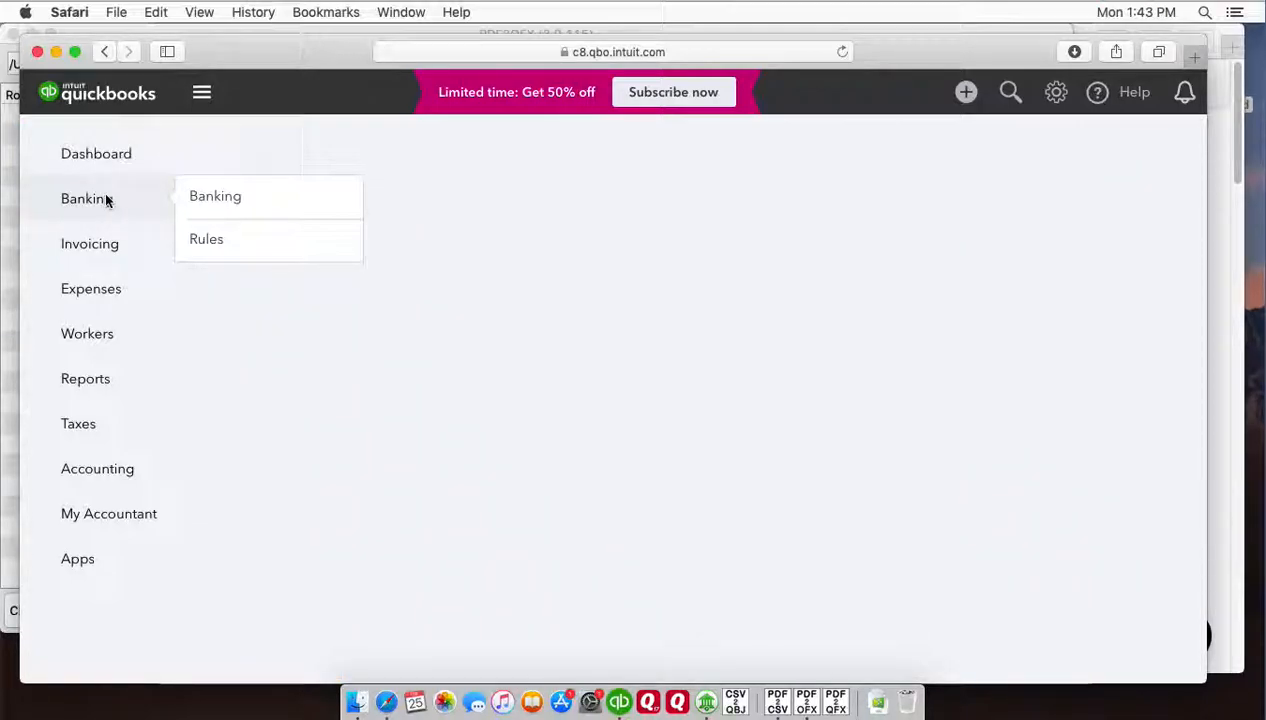
Go to the QuickBooks Banking page showing the Checking account
{"action": "left_click", "coordinate": [214, 196]}
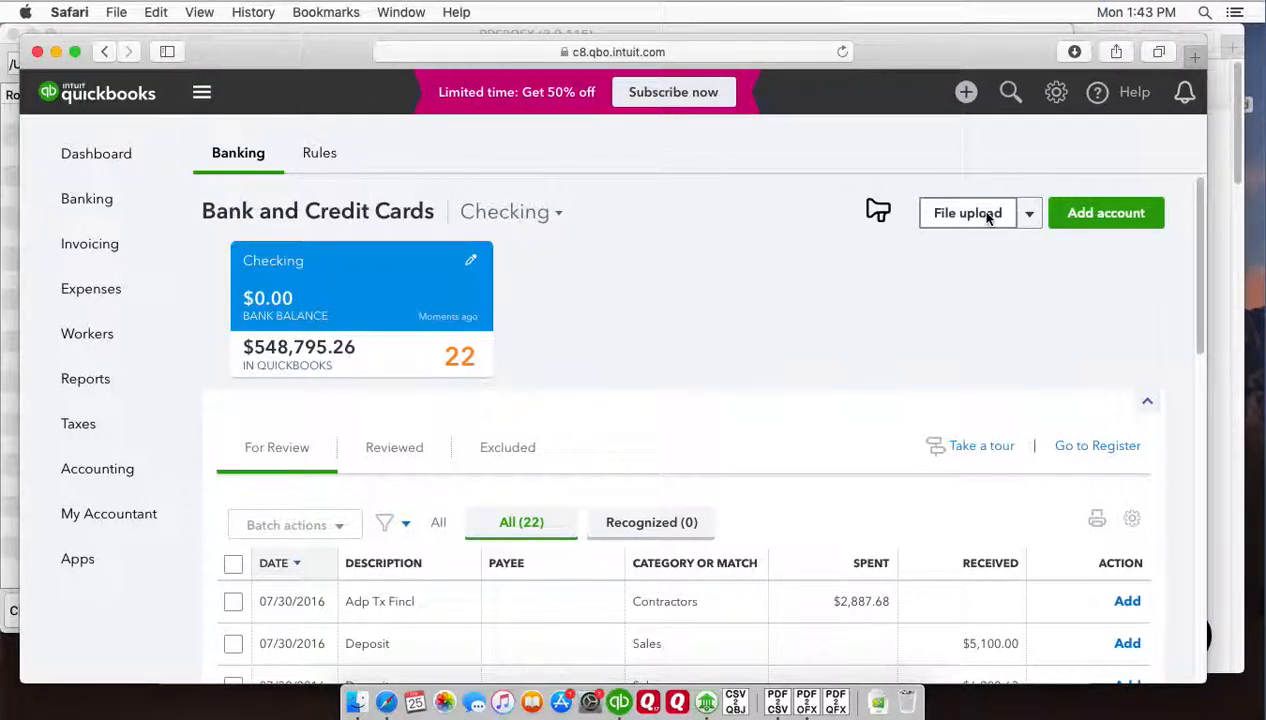
Upload sample-bank-statement.OFX and match account 10000001 to Checking
{"action": "left_click", "coordinate": [968, 212]}
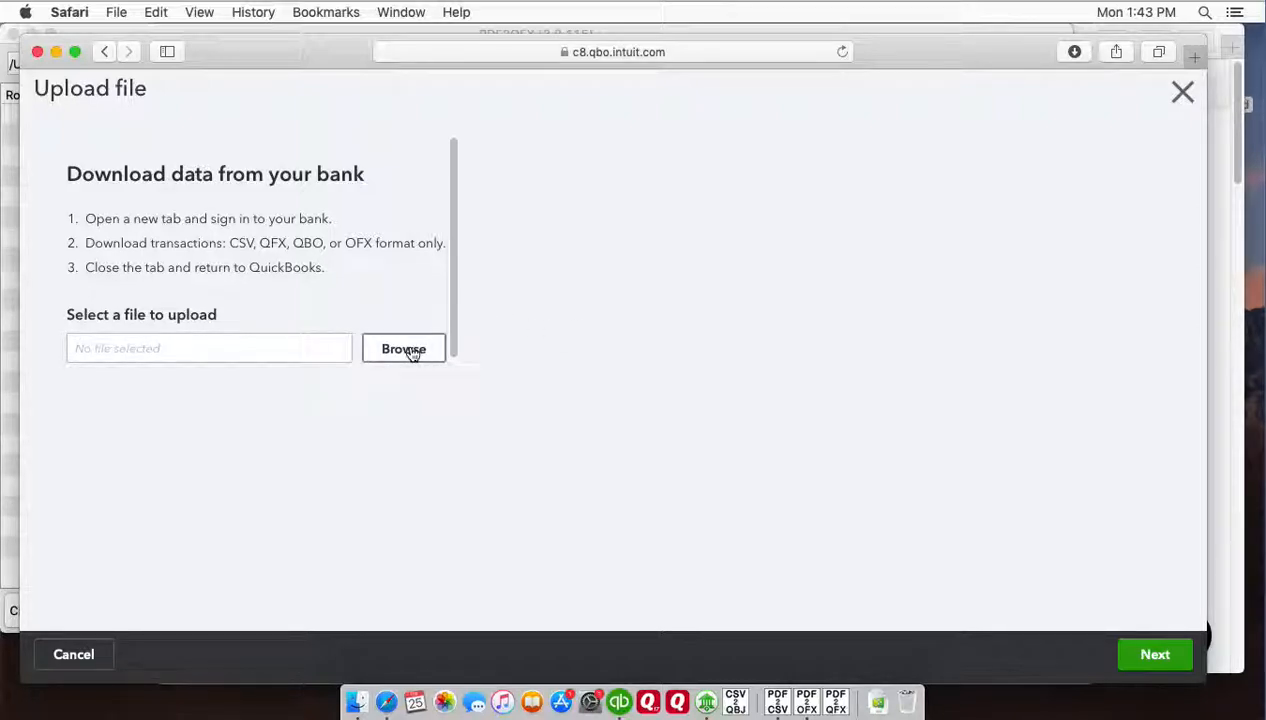
{"action": "left_click", "coordinate": [402, 348]}
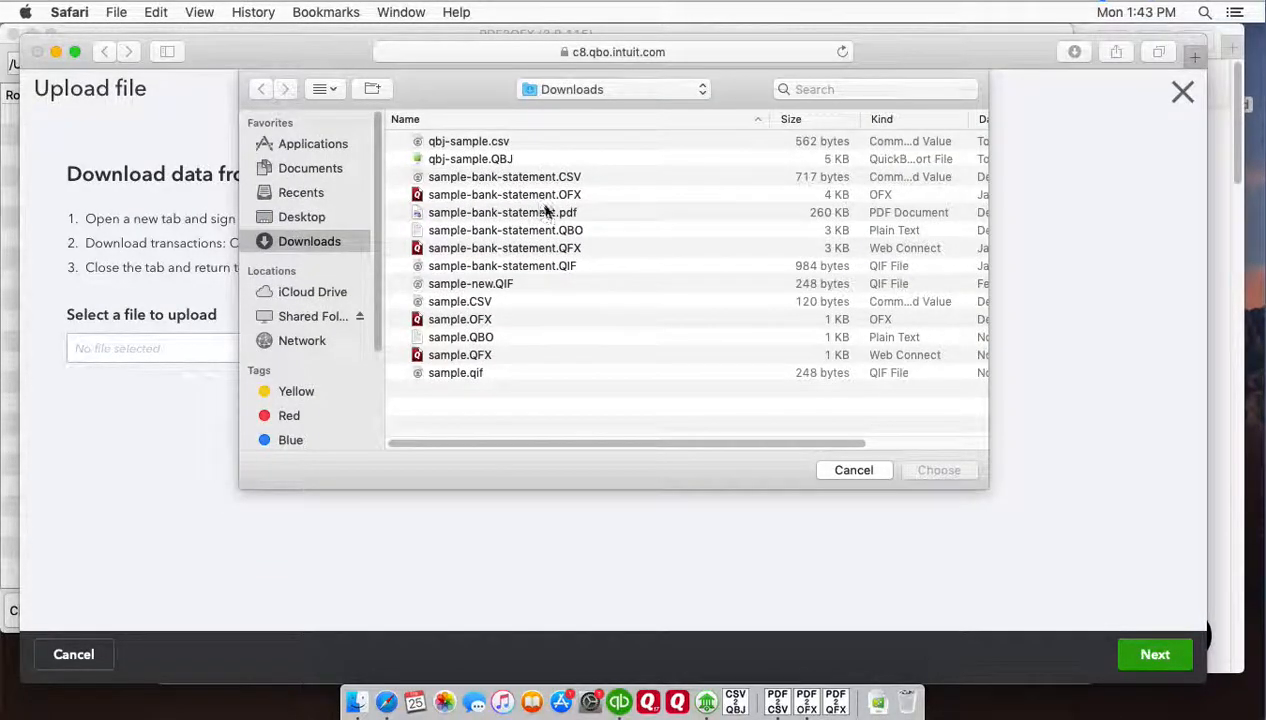
{"action": "mouse_move", "coordinate": [552, 200]}
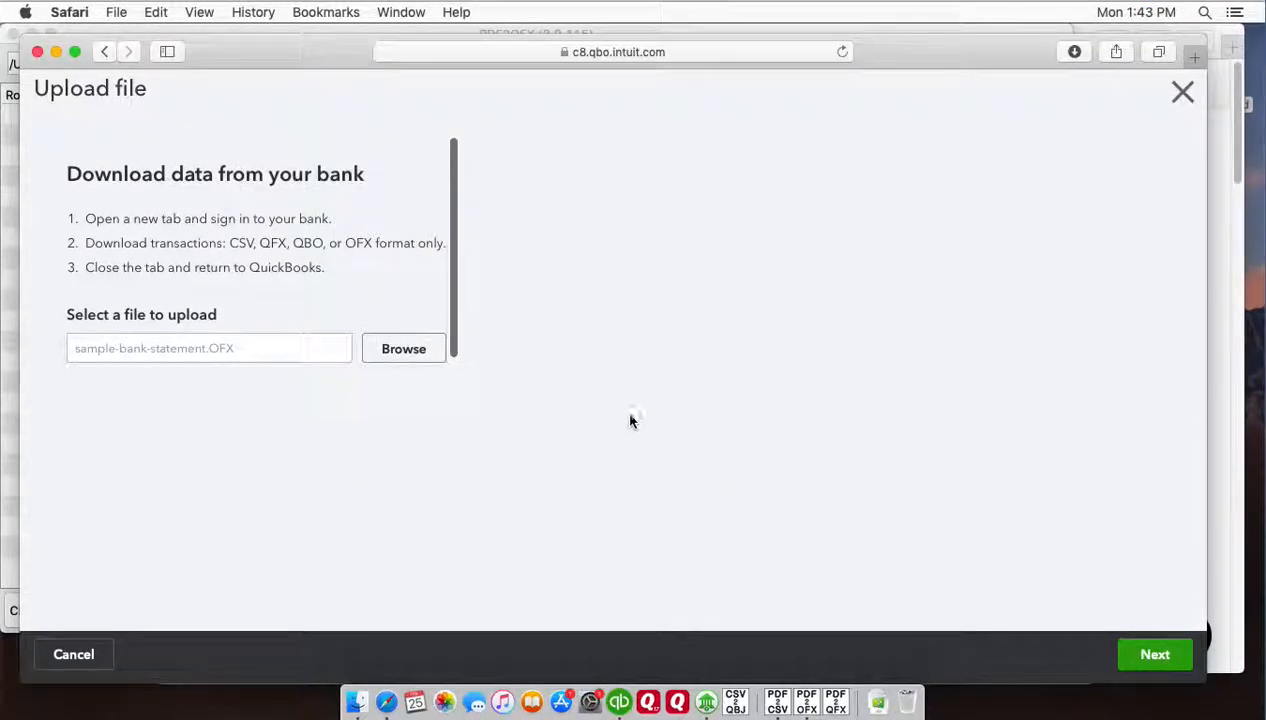
{"action": "left_click", "coordinate": [1154, 654]}
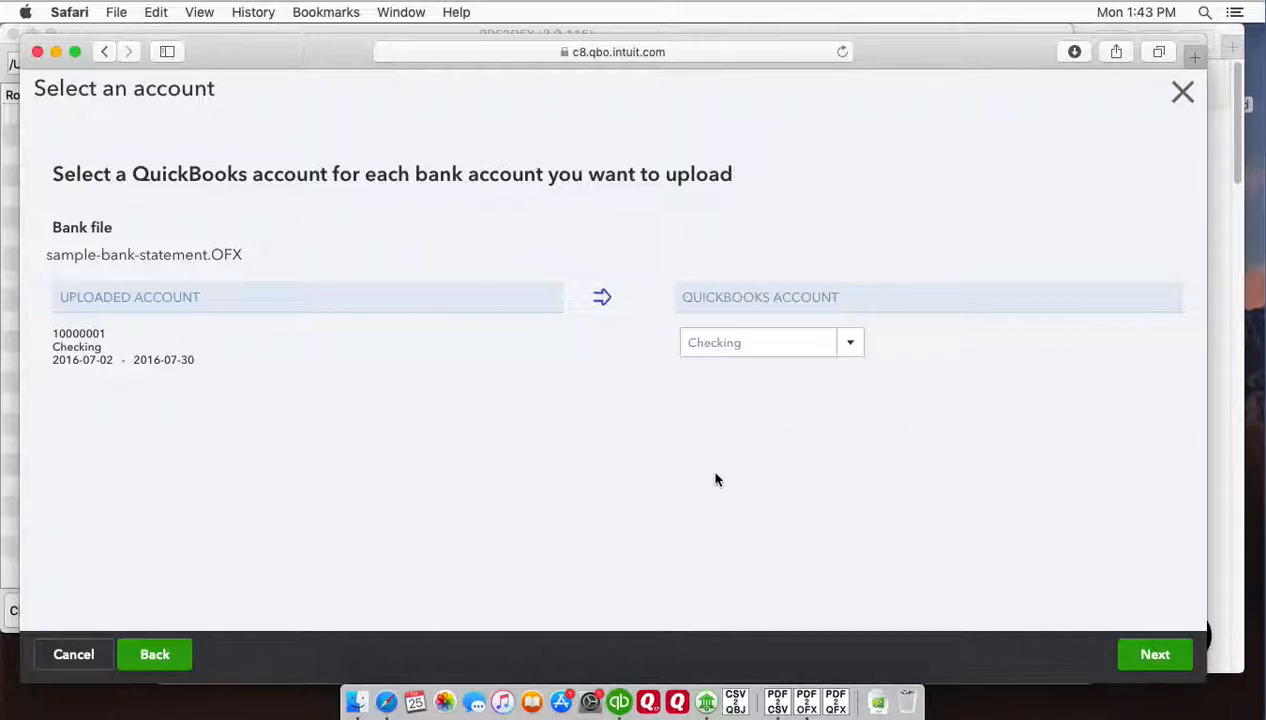
Finish the import so Checking's For Review list shows 44 transactions
{"action": "left_click", "coordinate": [1156, 654]}
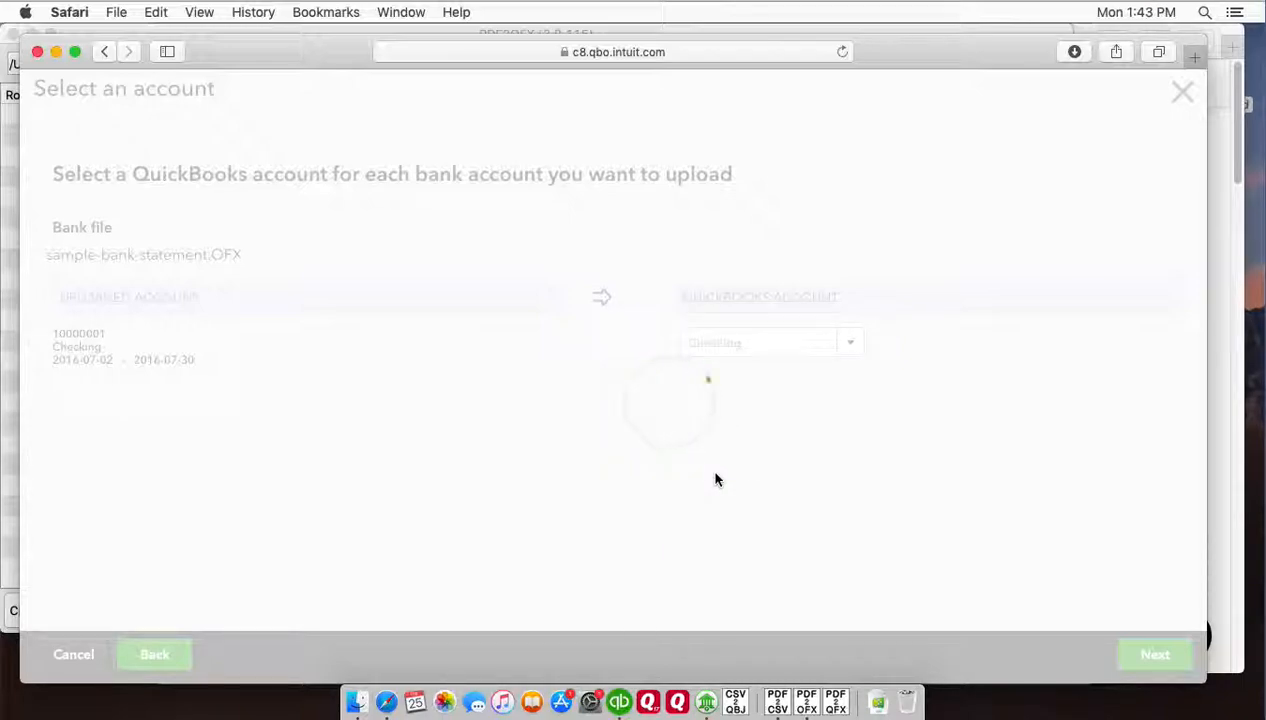
{"action": "left_click", "coordinate": [1154, 654]}
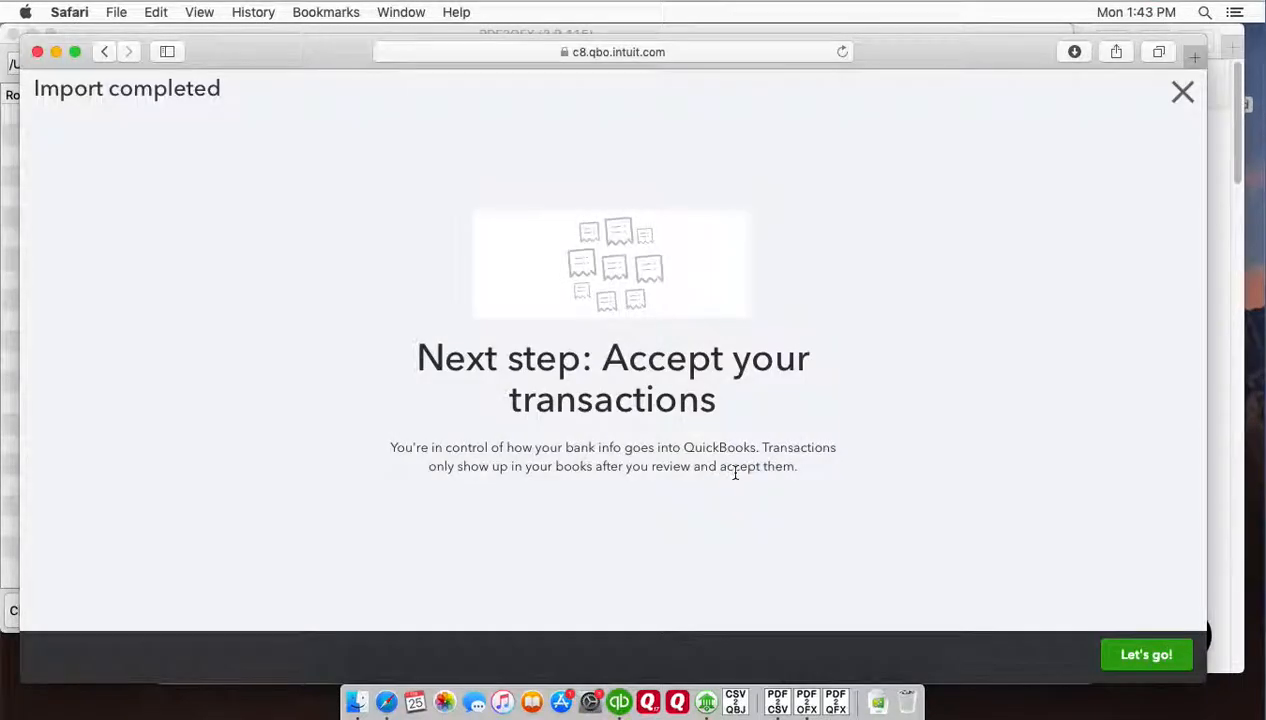
{"action": "mouse_move", "coordinate": [1032, 620]}
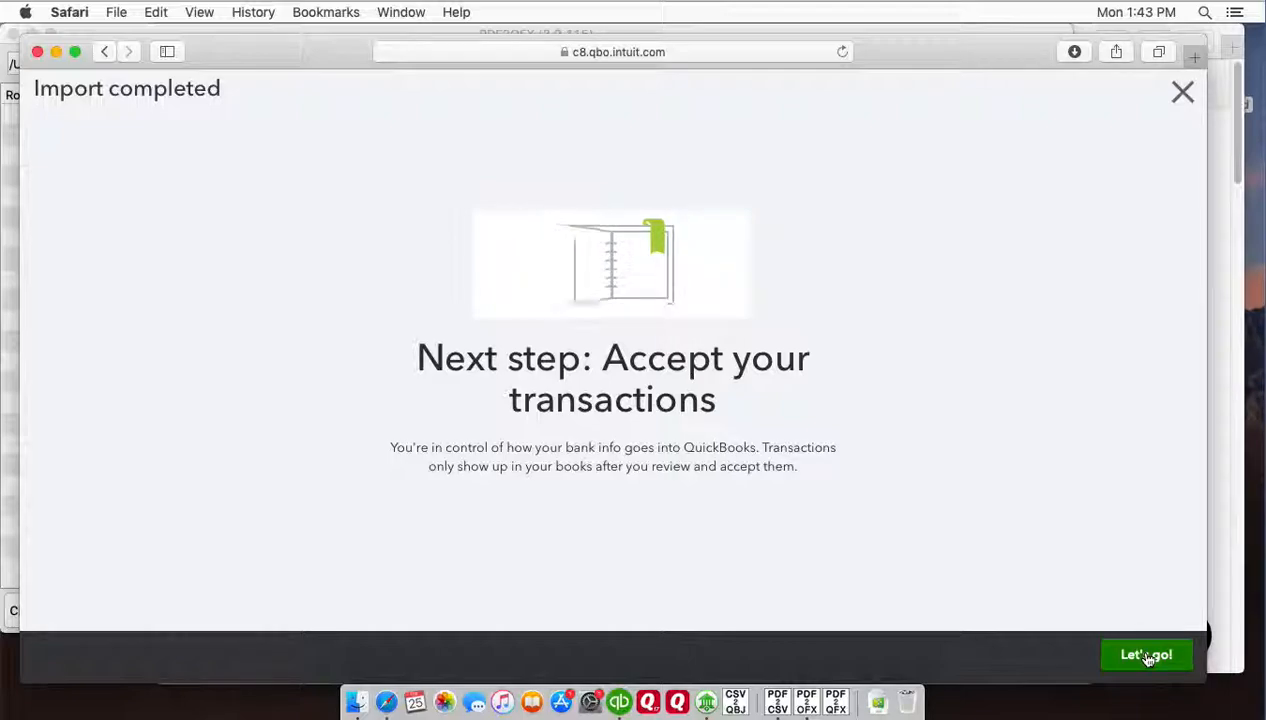
{"action": "left_click", "coordinate": [1146, 654]}
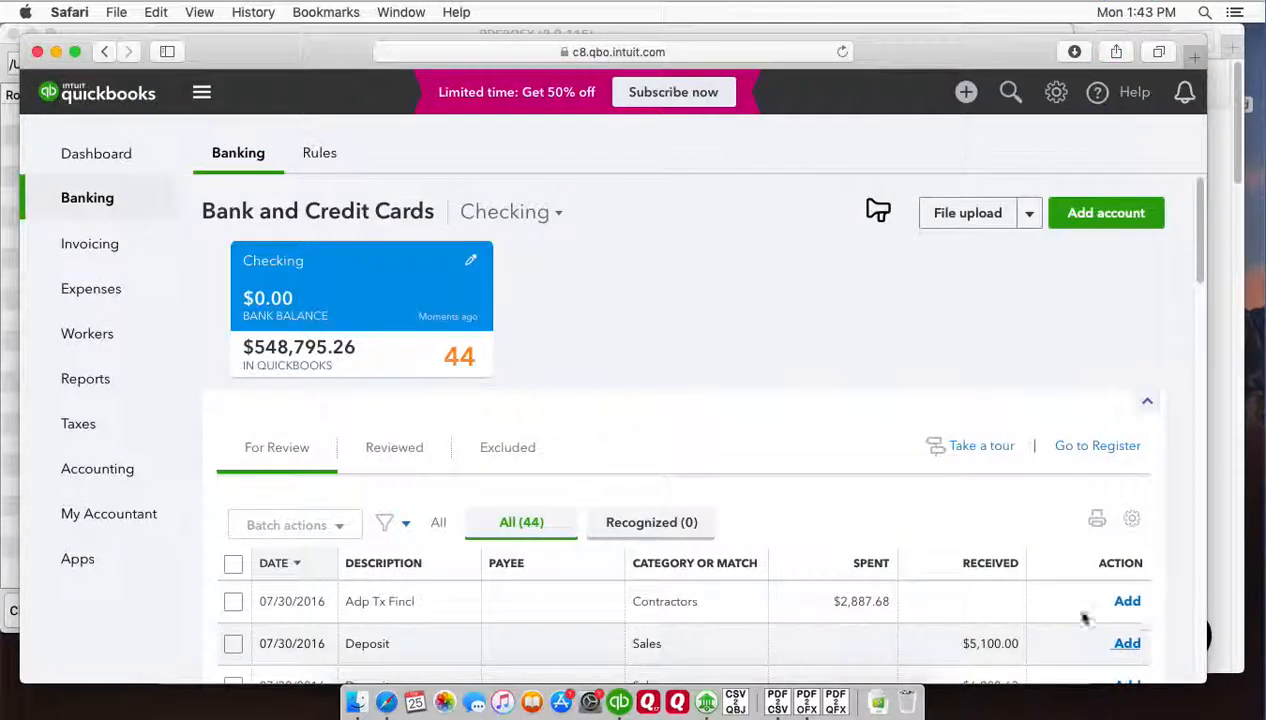